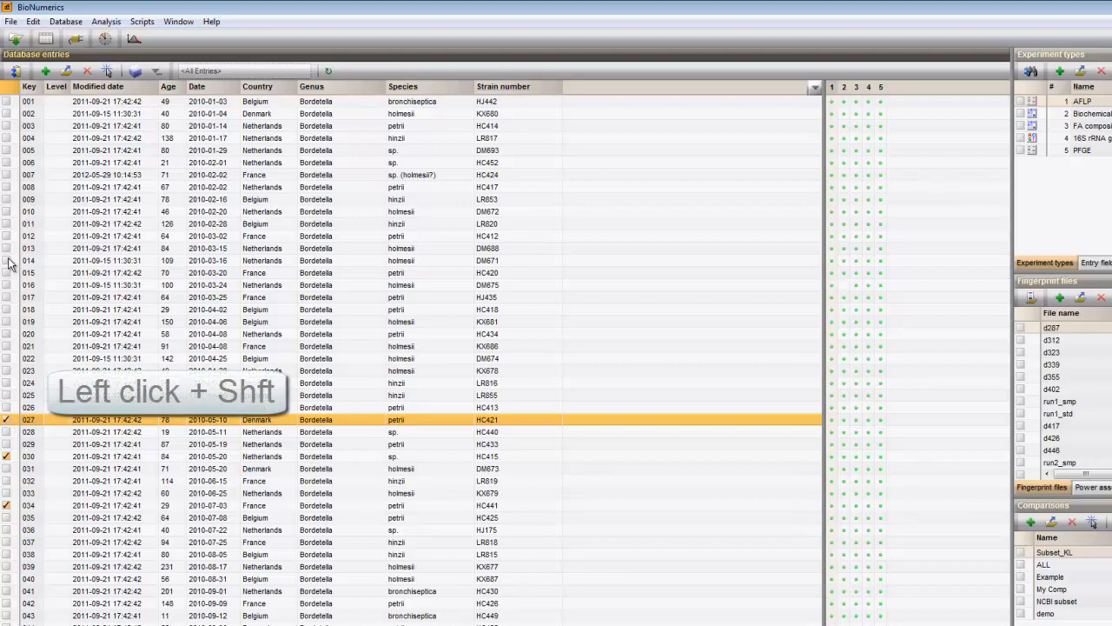
Shift-select the block of database entries from 014 through 027
click(29, 260)
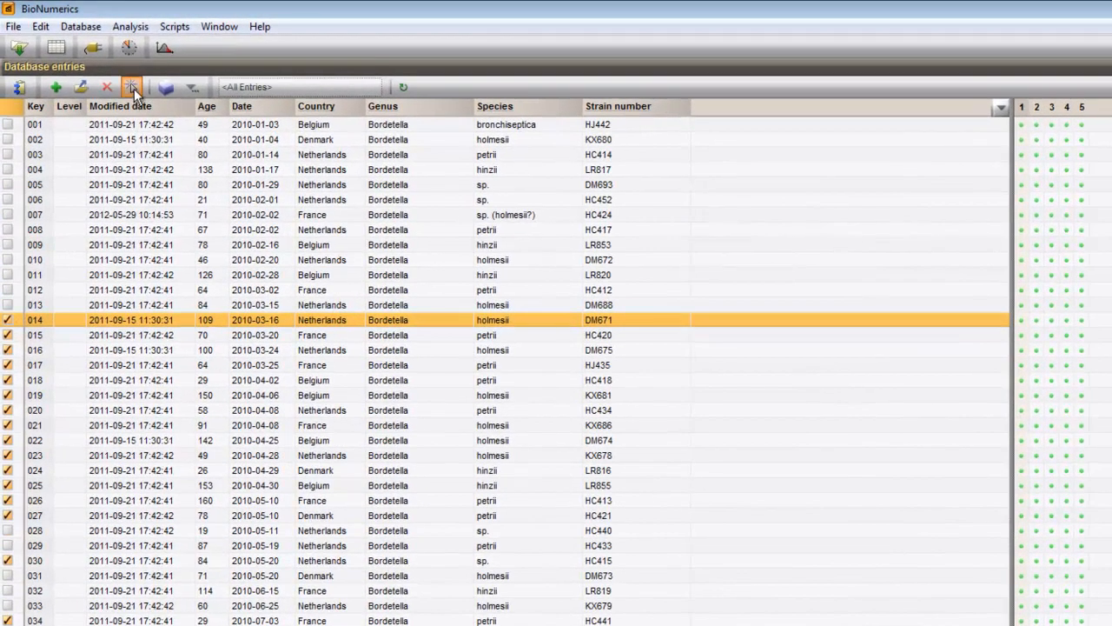
mouse_move(131, 87)
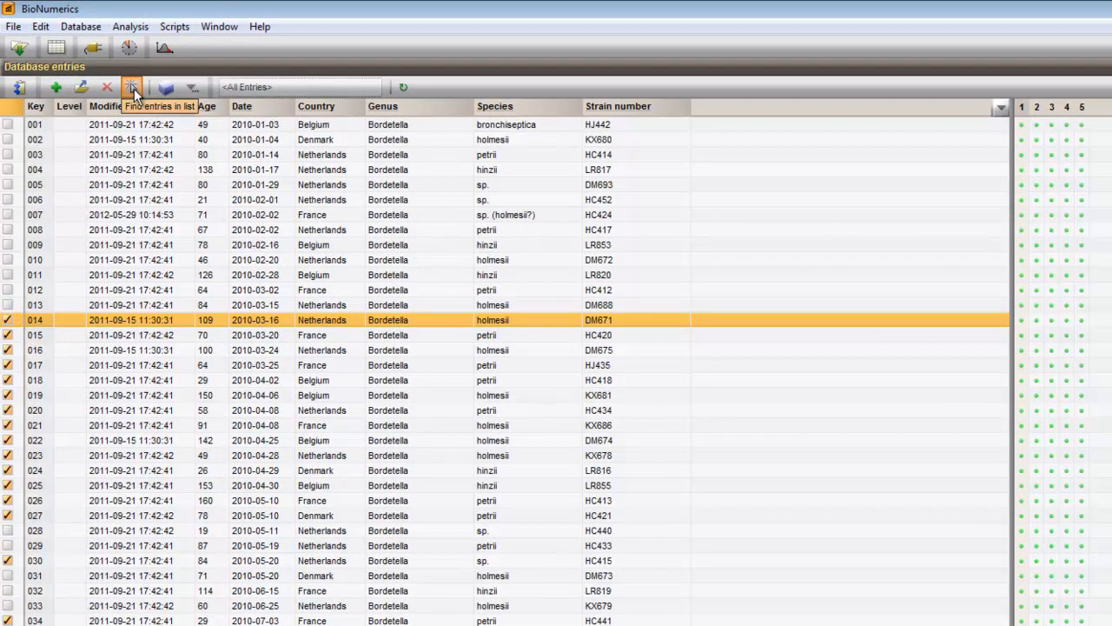
Search the entry list for 'Bordetella' and select all 47 matching entries
click(131, 86)
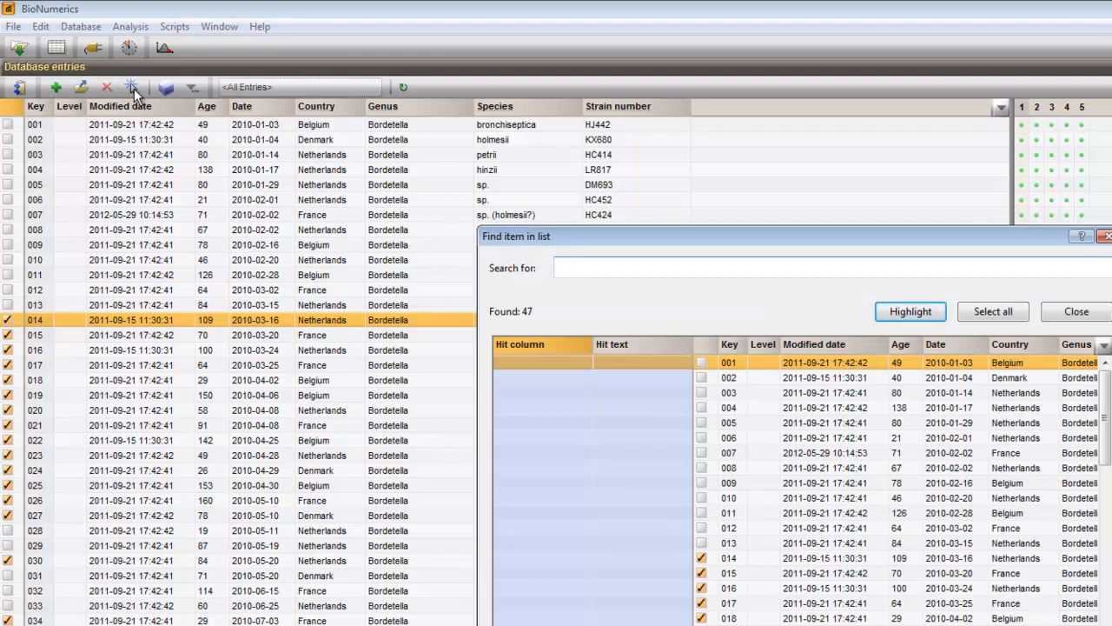
text(Borde)
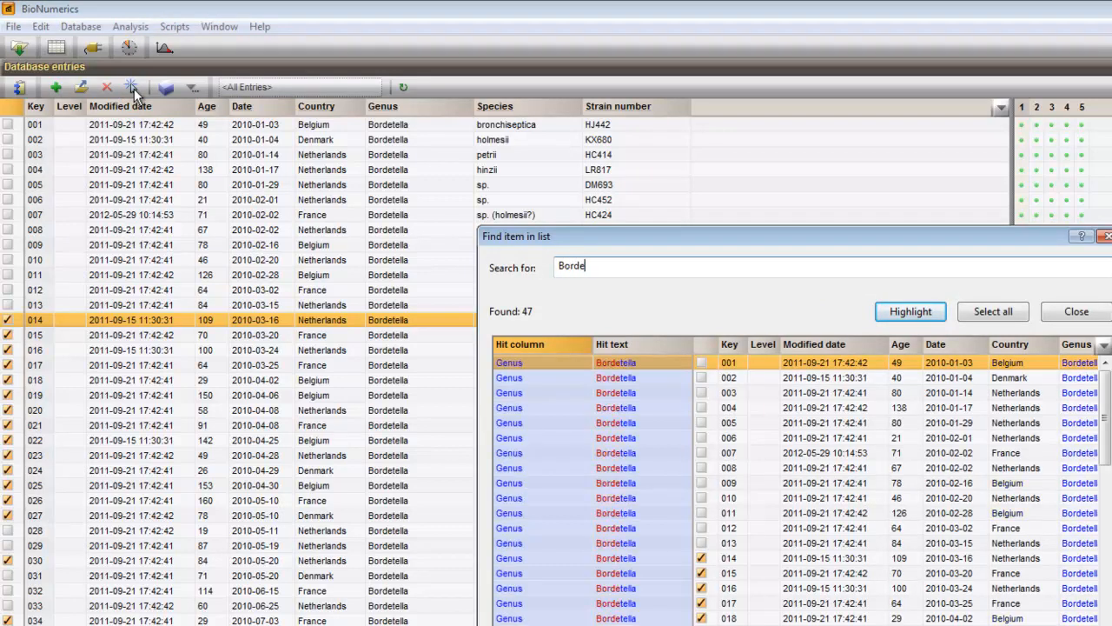
text(lla)
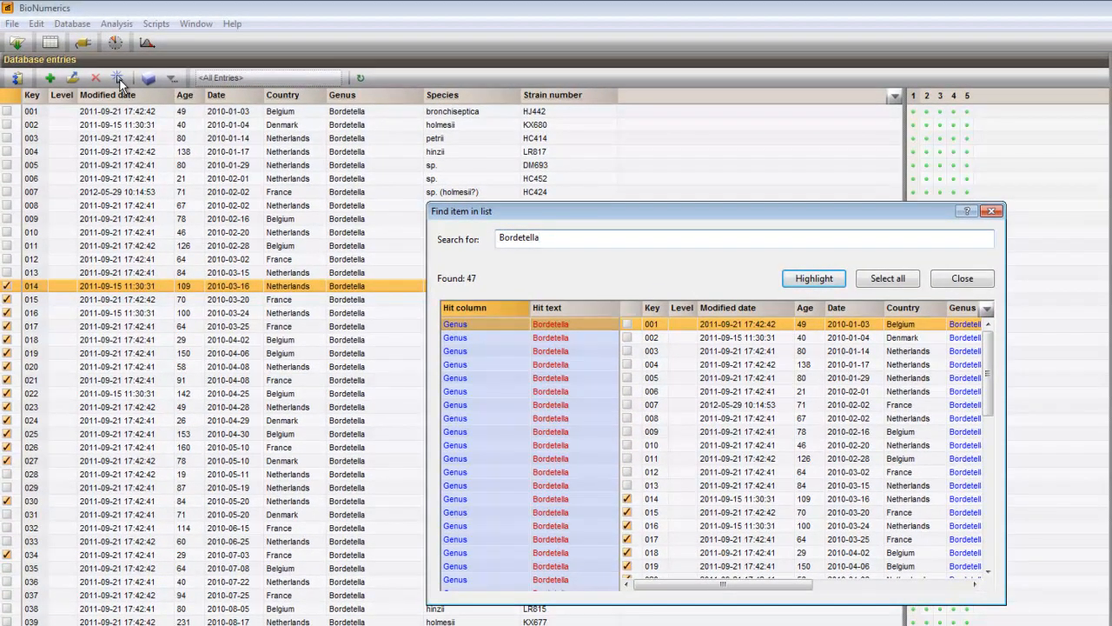
mouse_move(656, 265)
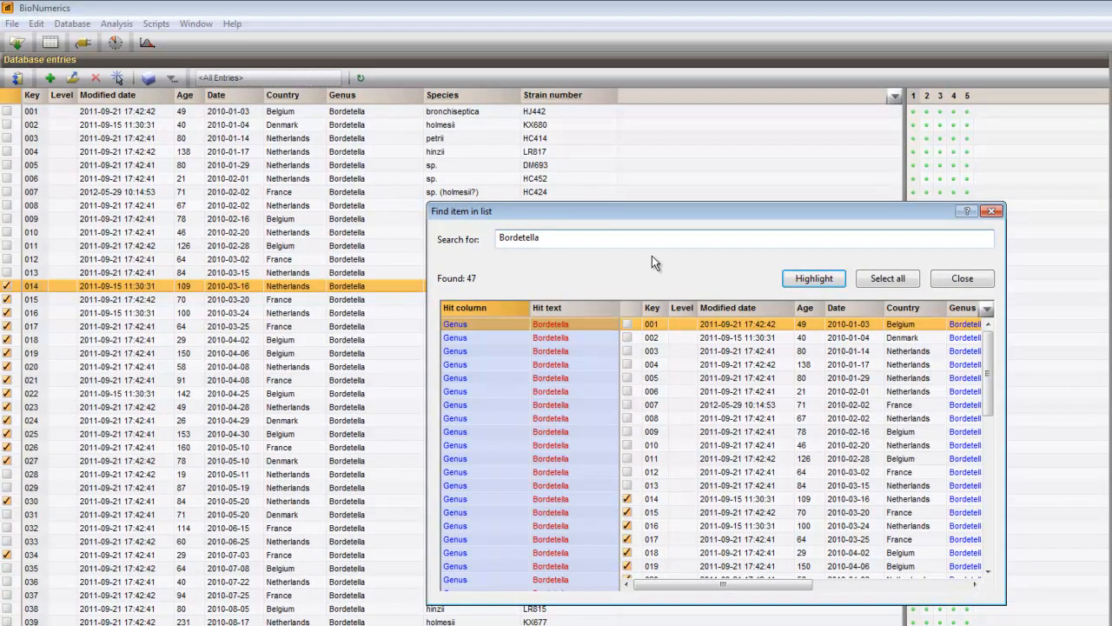
click(961, 278)
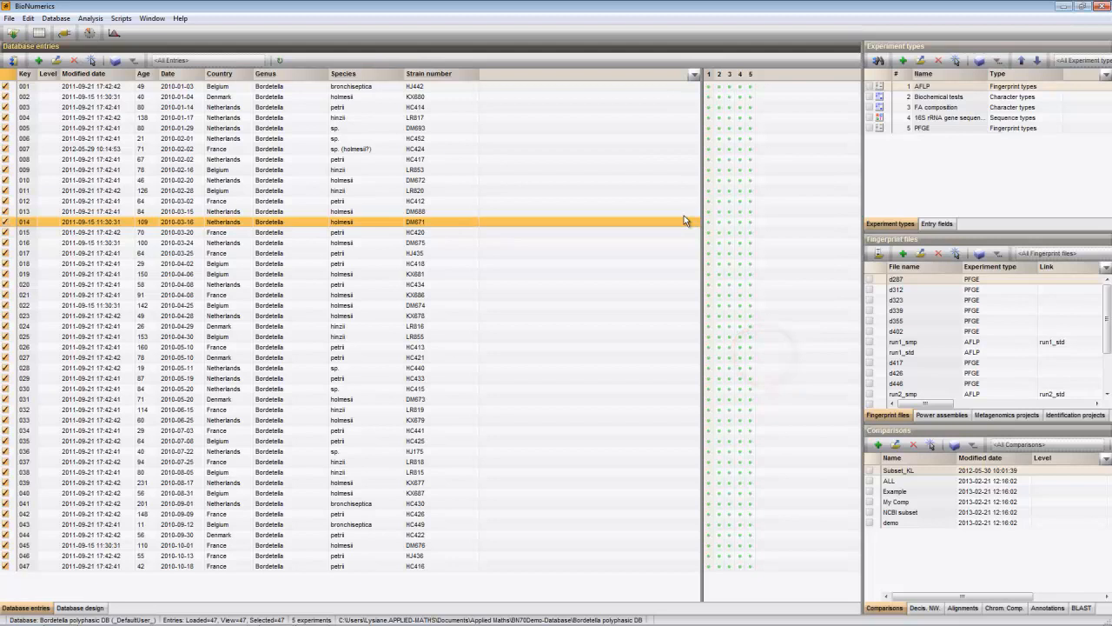
mouse_move(830, 406)
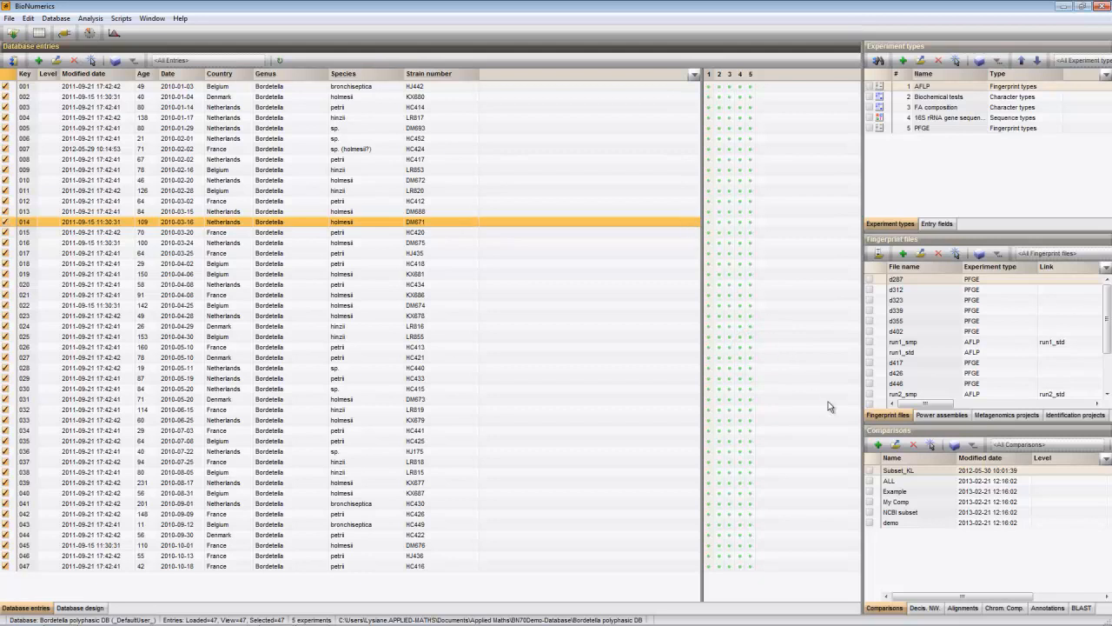
Open a comparison of the selected entries with PFGE fingerprints stretched horizontally
double_click(898, 470)
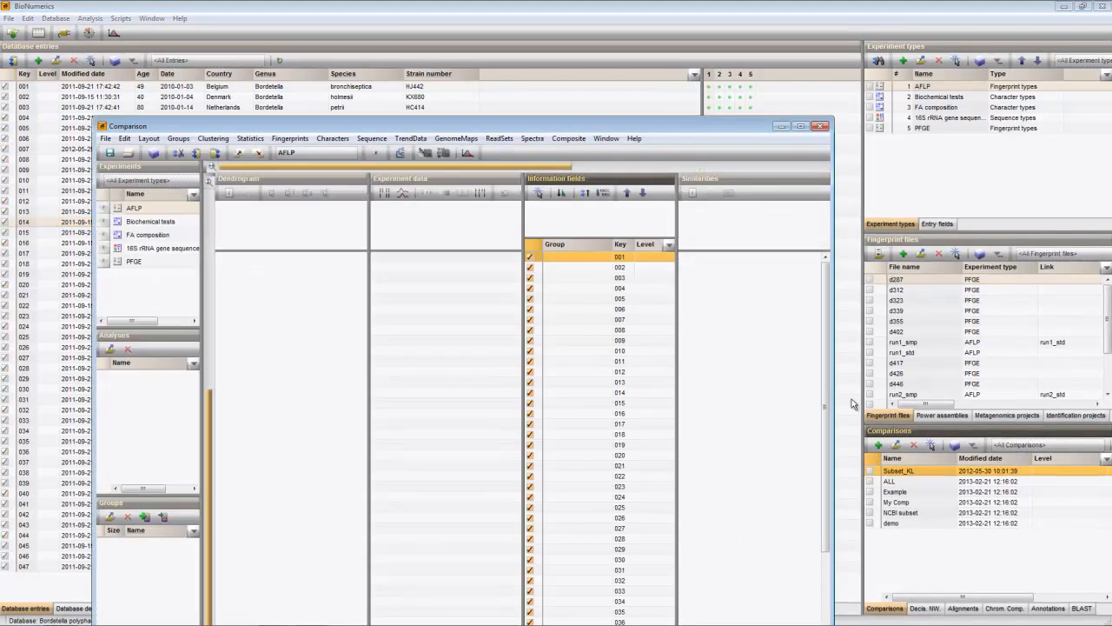
click(807, 126)
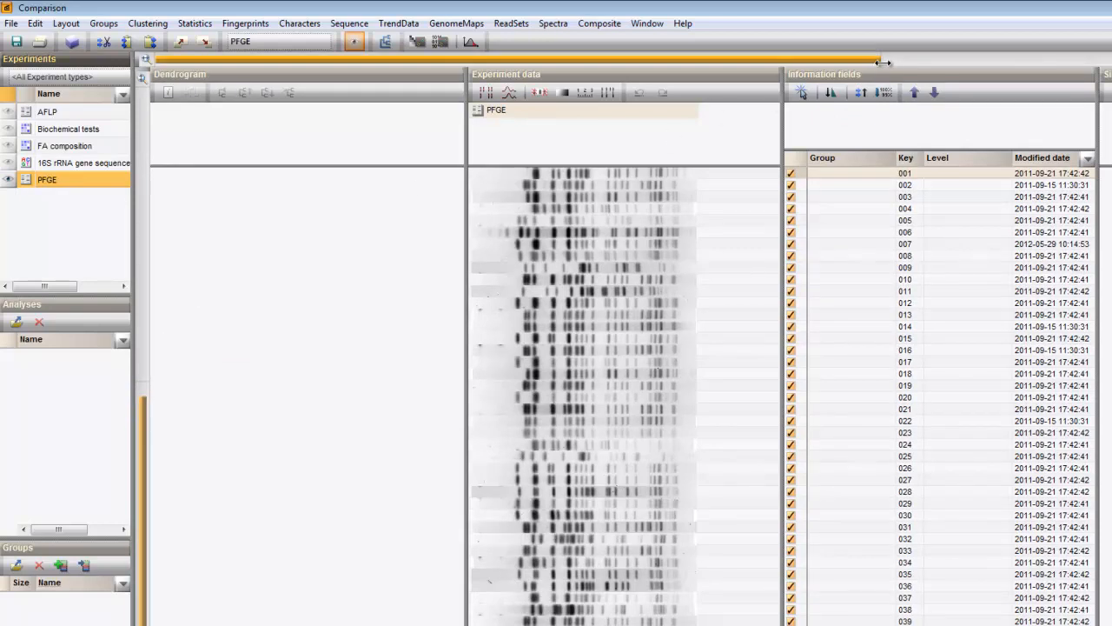
drag(882, 60, 960, 60)
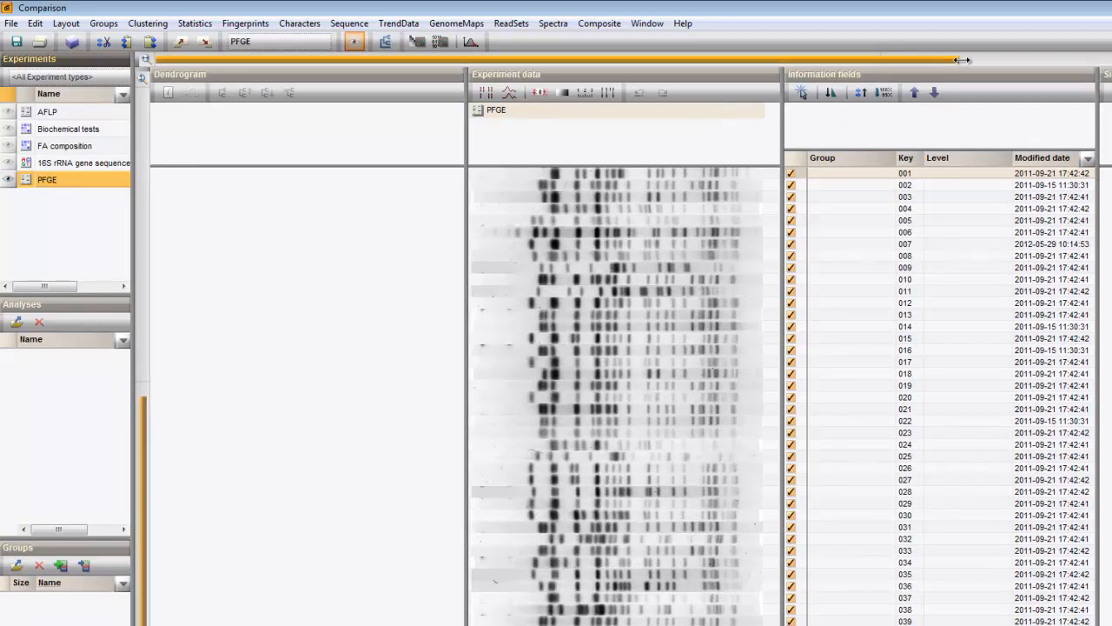
mouse_move(167, 92)
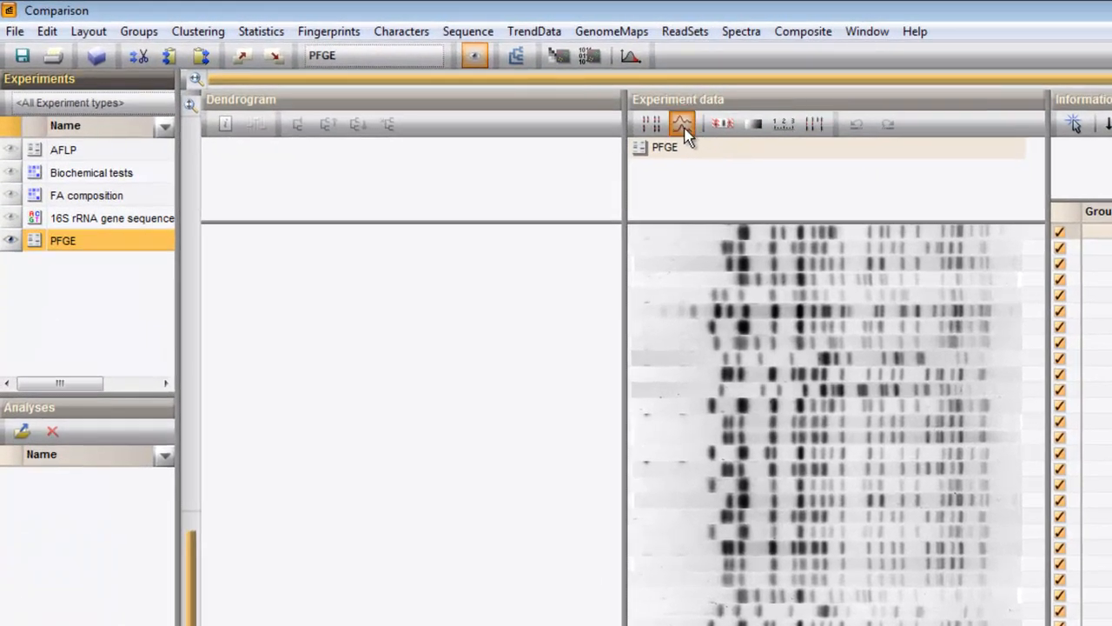
Try densitometric curves, restore the gel images, then hide the curves and mark the bands
click(682, 123)
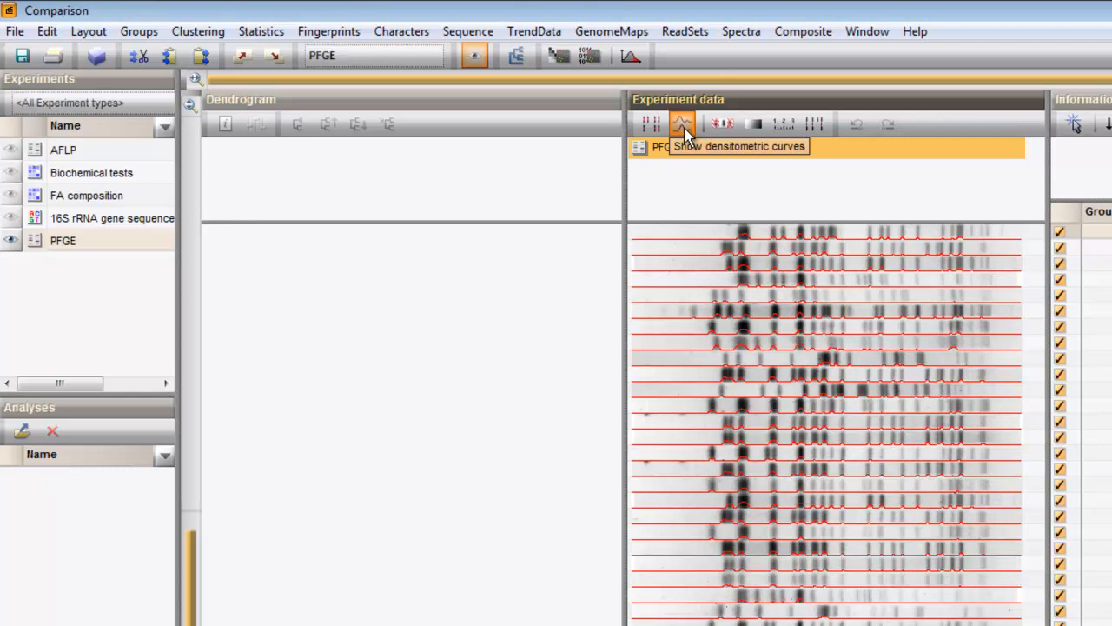
mouse_move(678, 135)
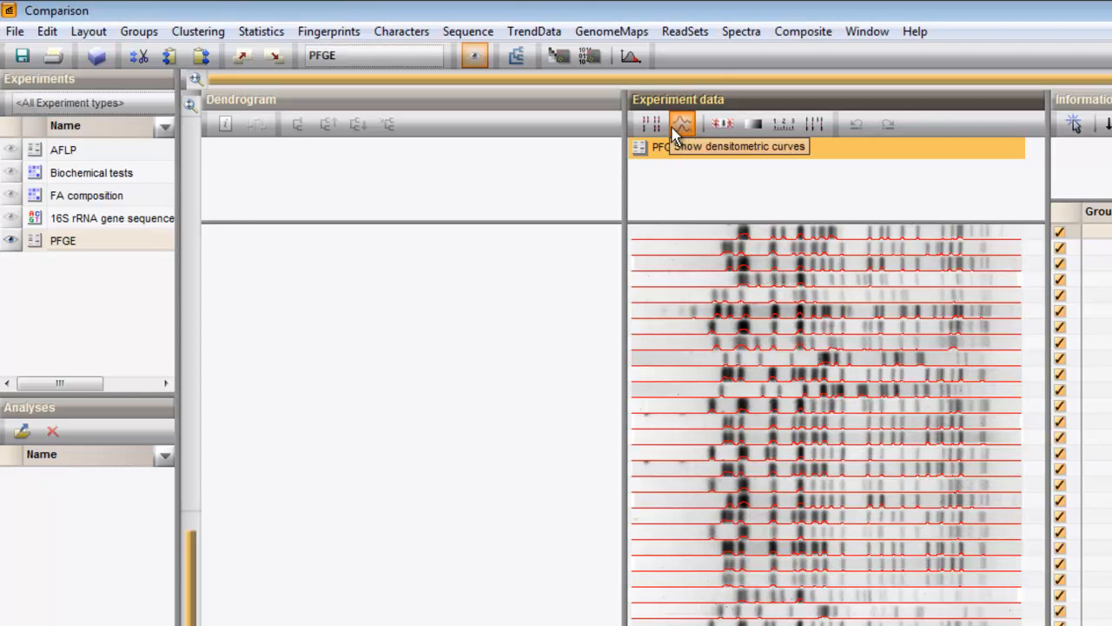
click(88, 31)
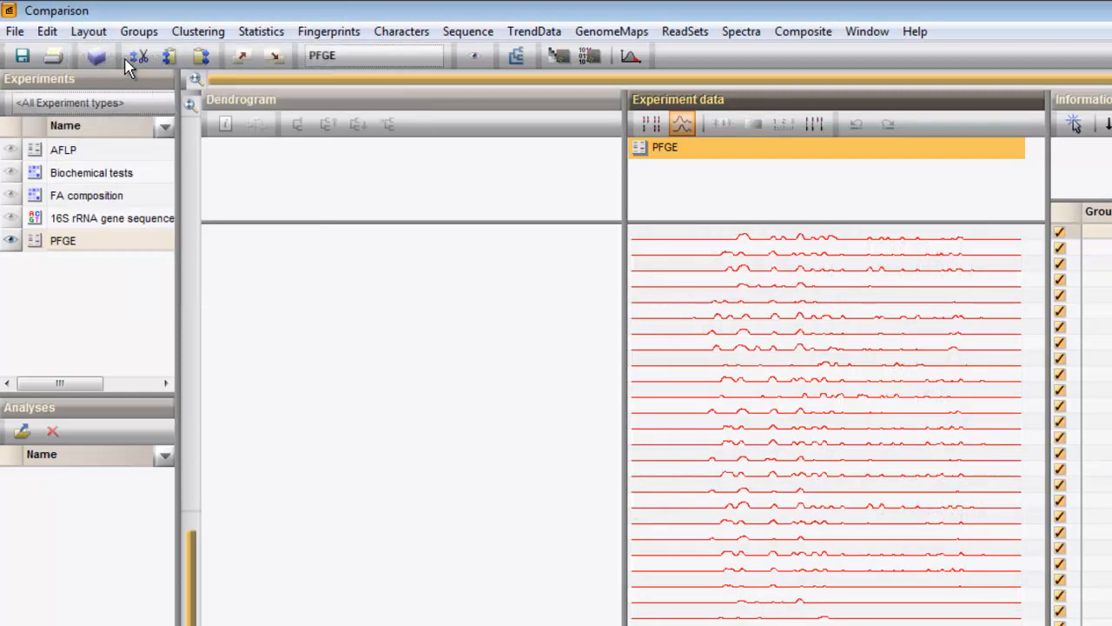
click(88, 31)
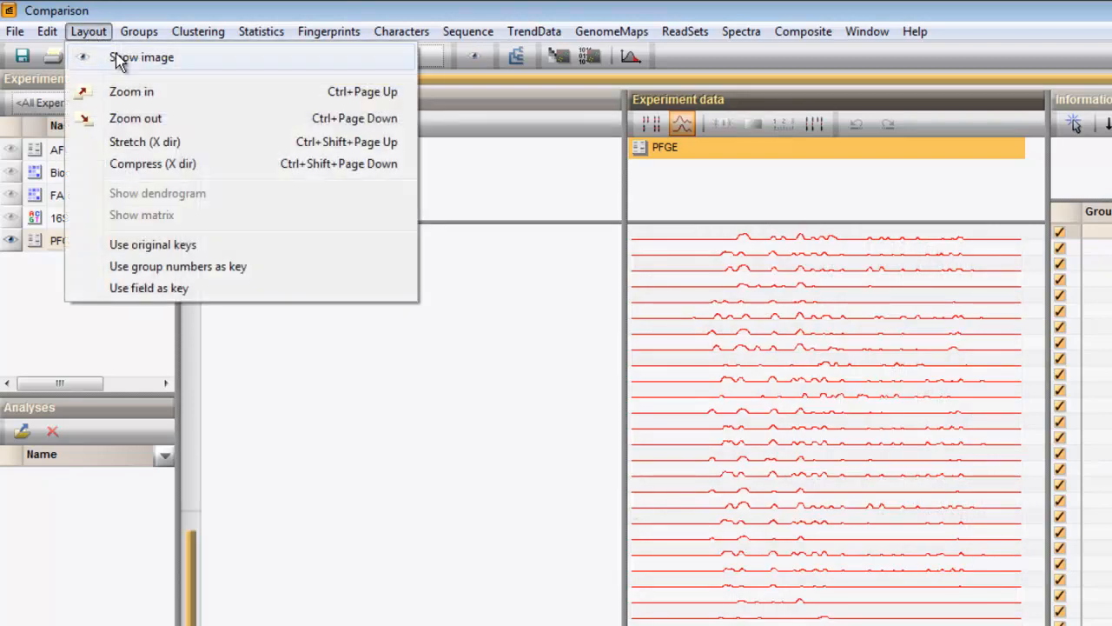
click(141, 56)
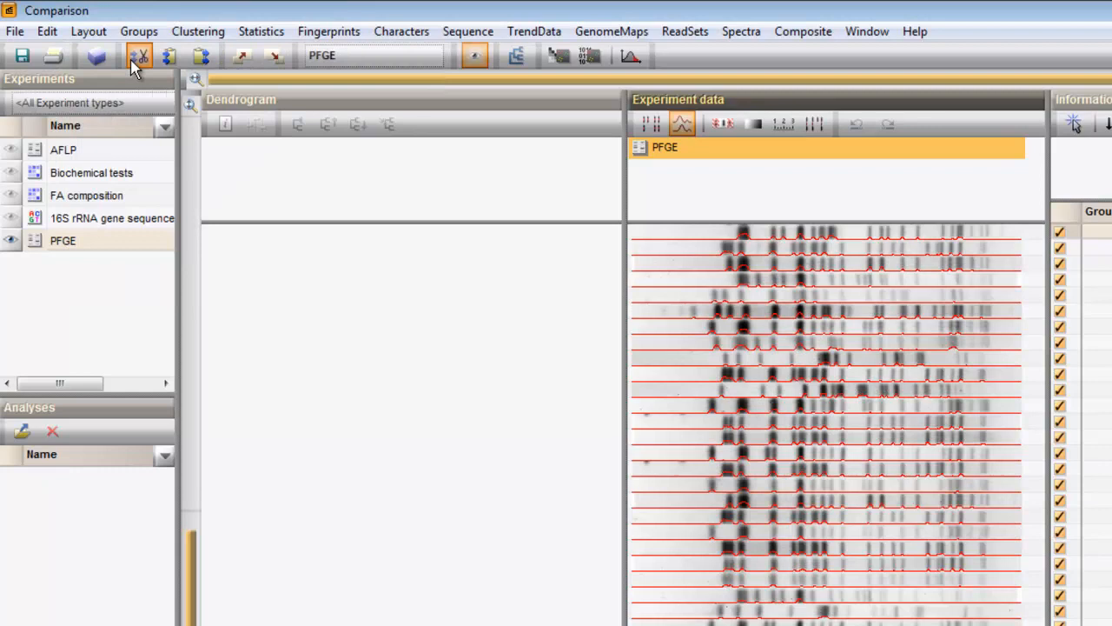
mouse_move(139, 56)
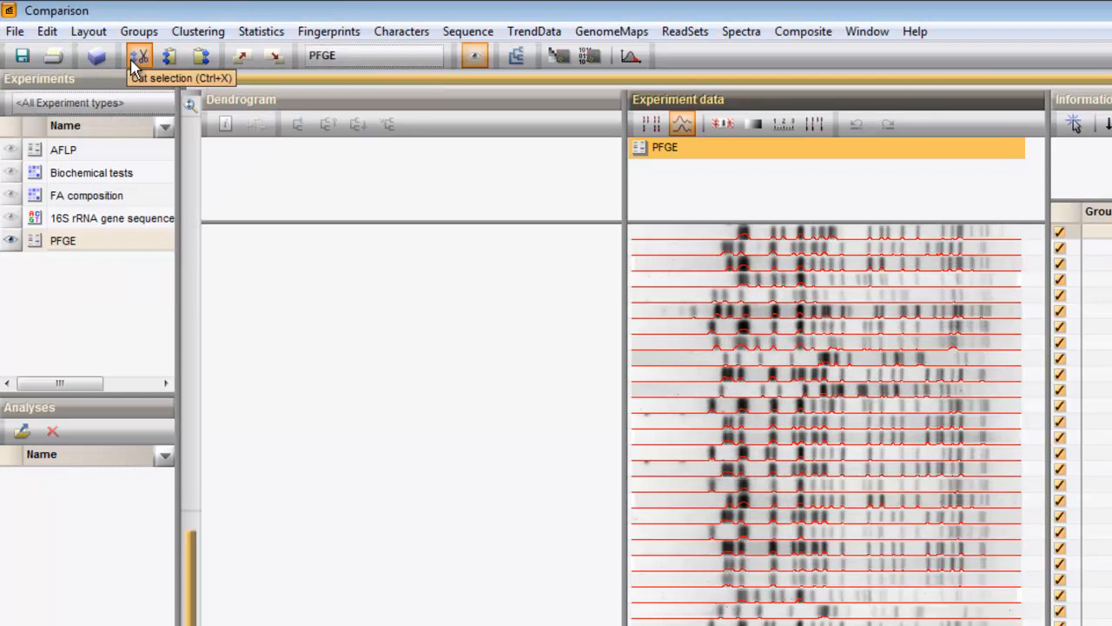
click(682, 123)
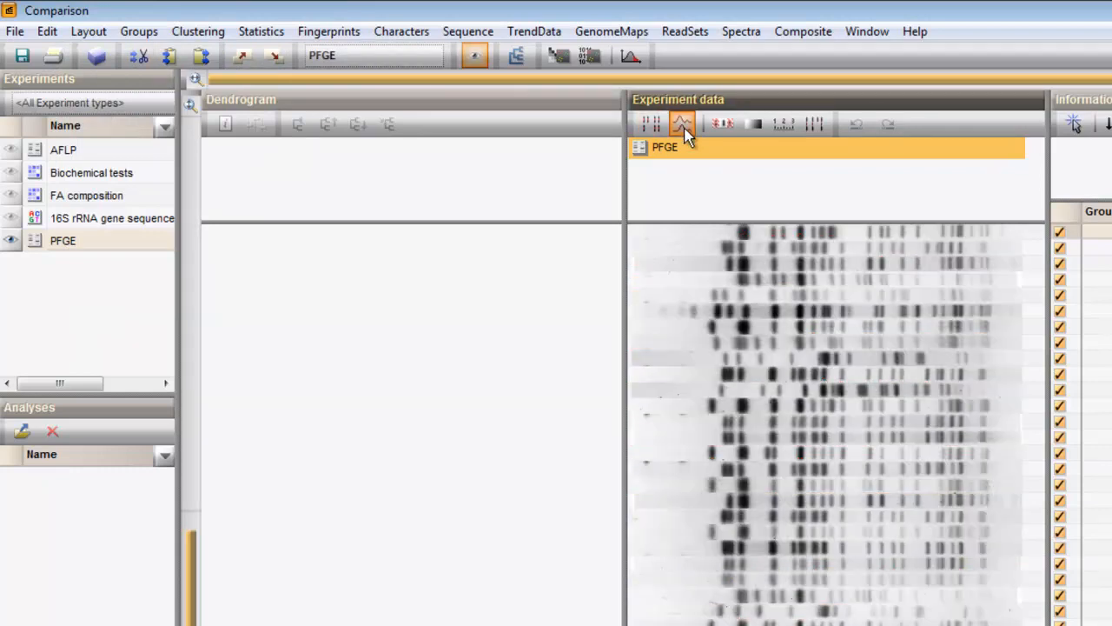
click(650, 123)
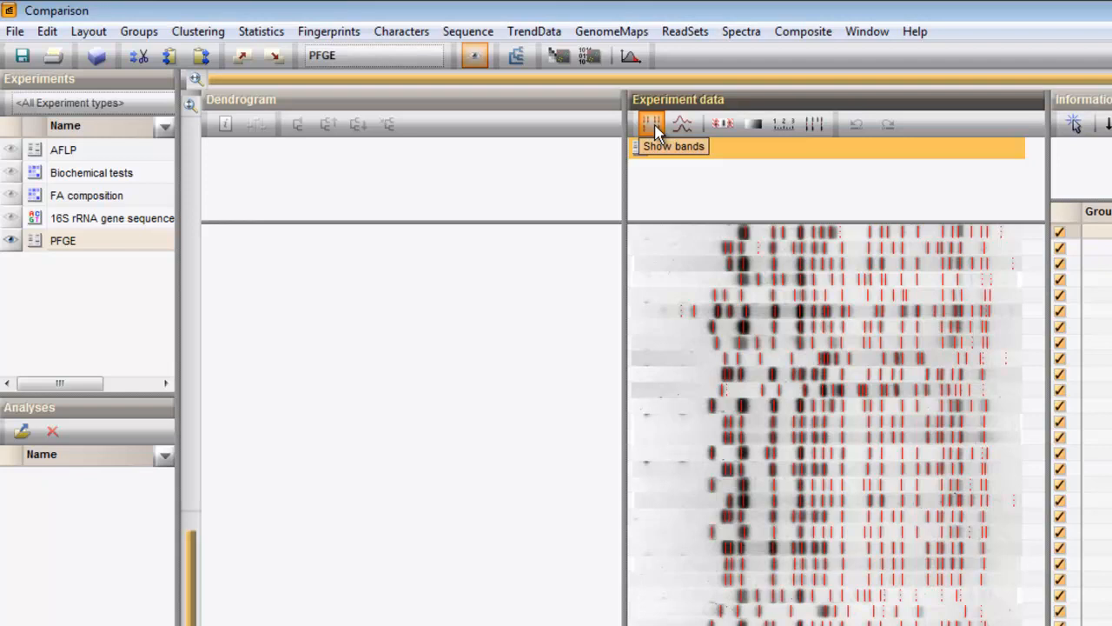
mouse_move(669, 124)
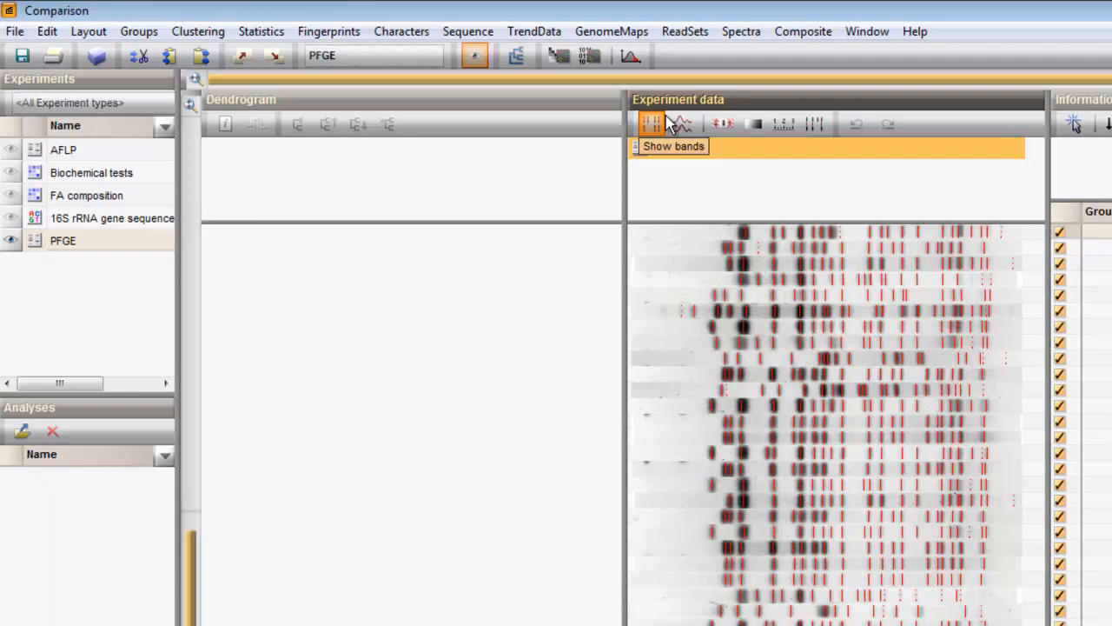
Add the metric size scale (1000 down to 20) above the PFGE fingerprints
click(784, 123)
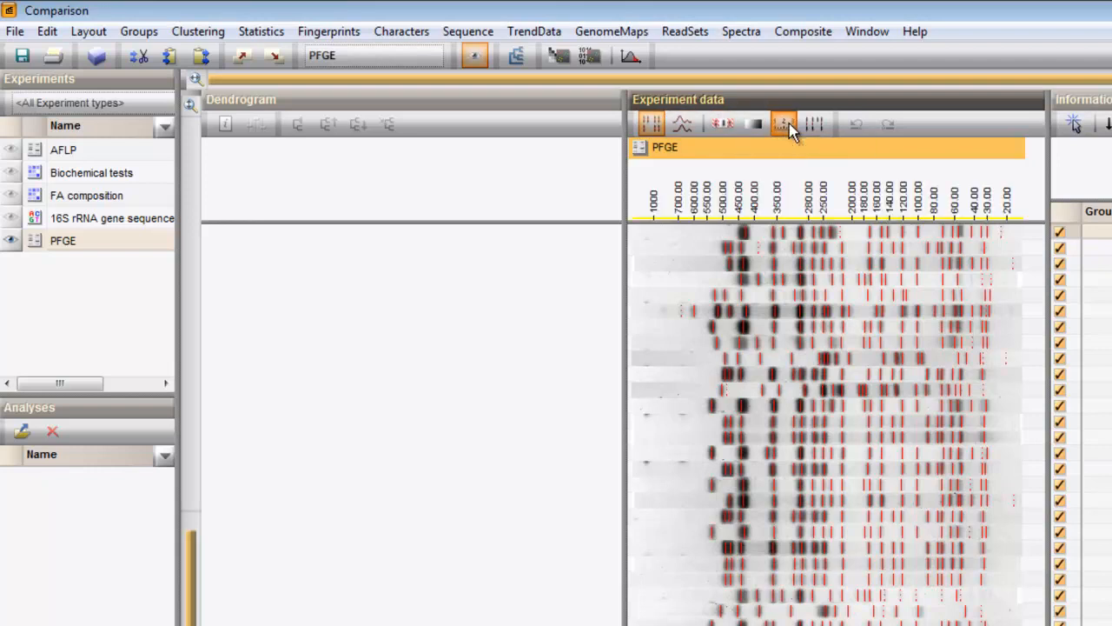
mouse_move(783, 124)
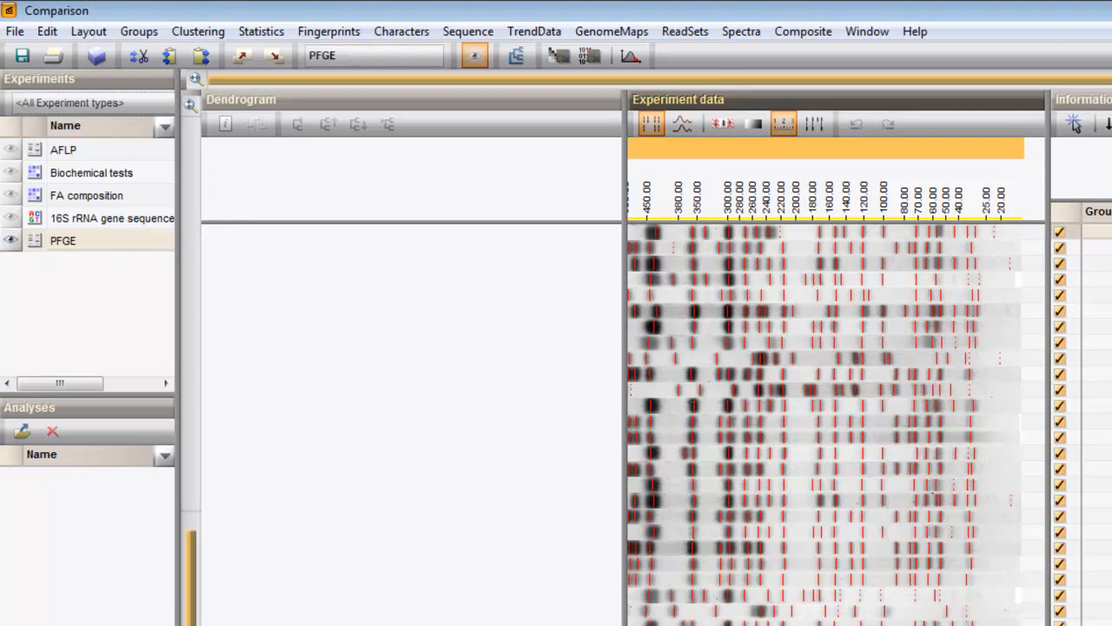
mouse_move(195, 78)
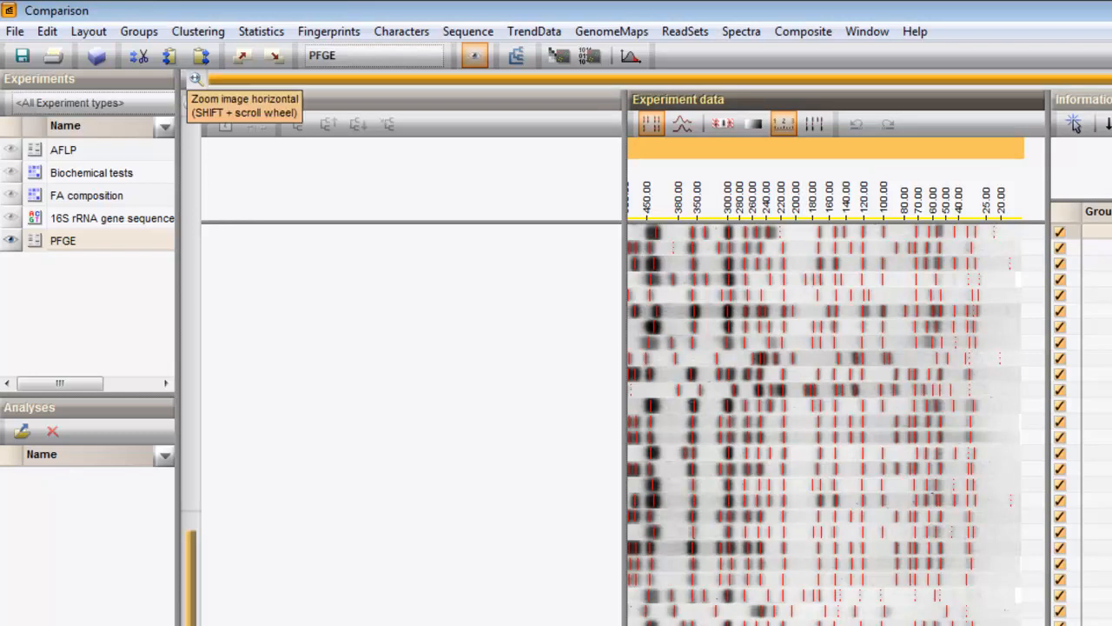
Set the active zone from 10% to 95% with inactive zones hidden
click(651, 123)
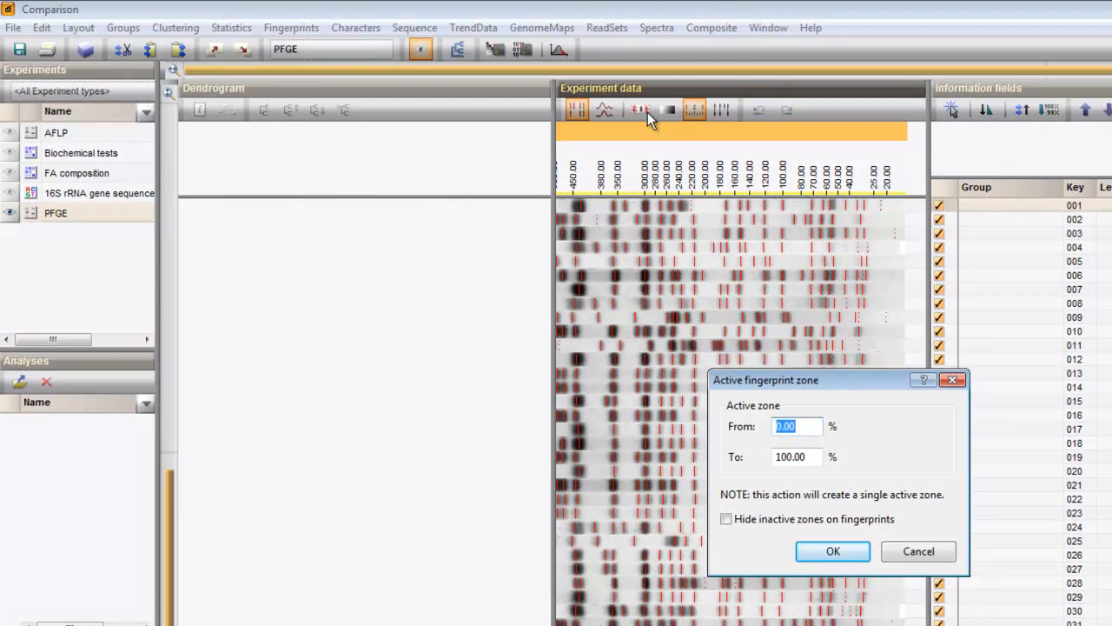
mouse_move(808, 422)
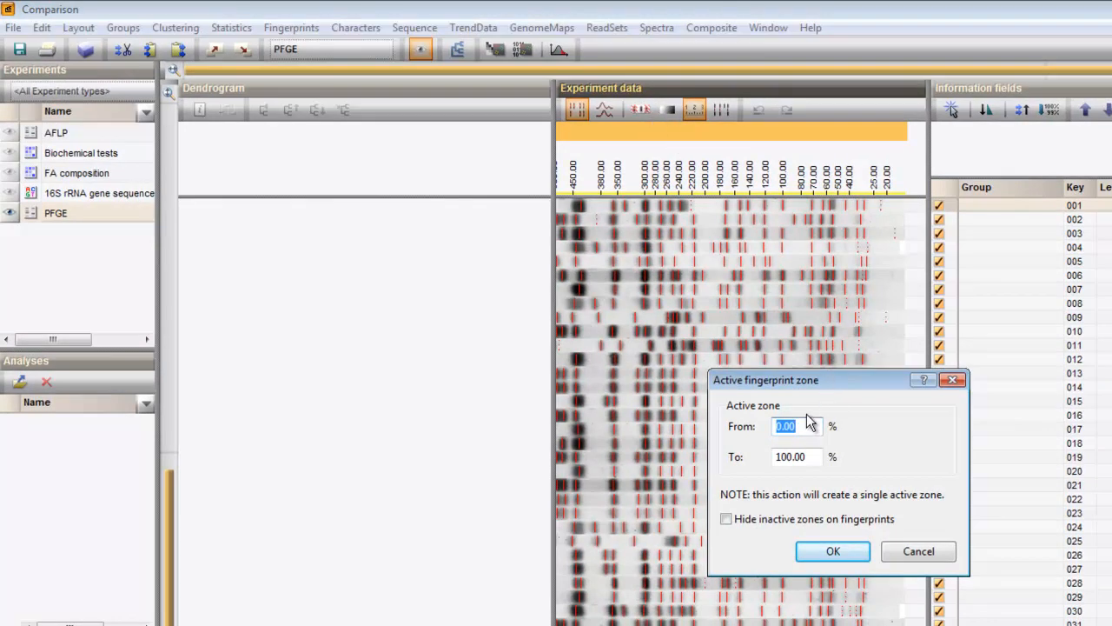
text(10)
click(797, 456)
text(9)
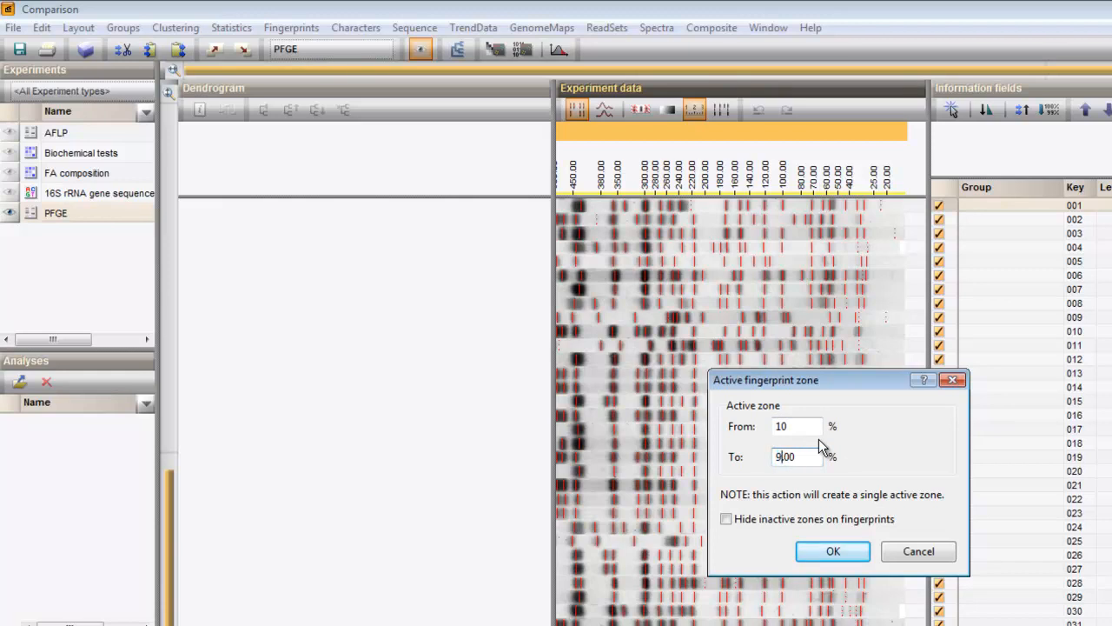
text(5)
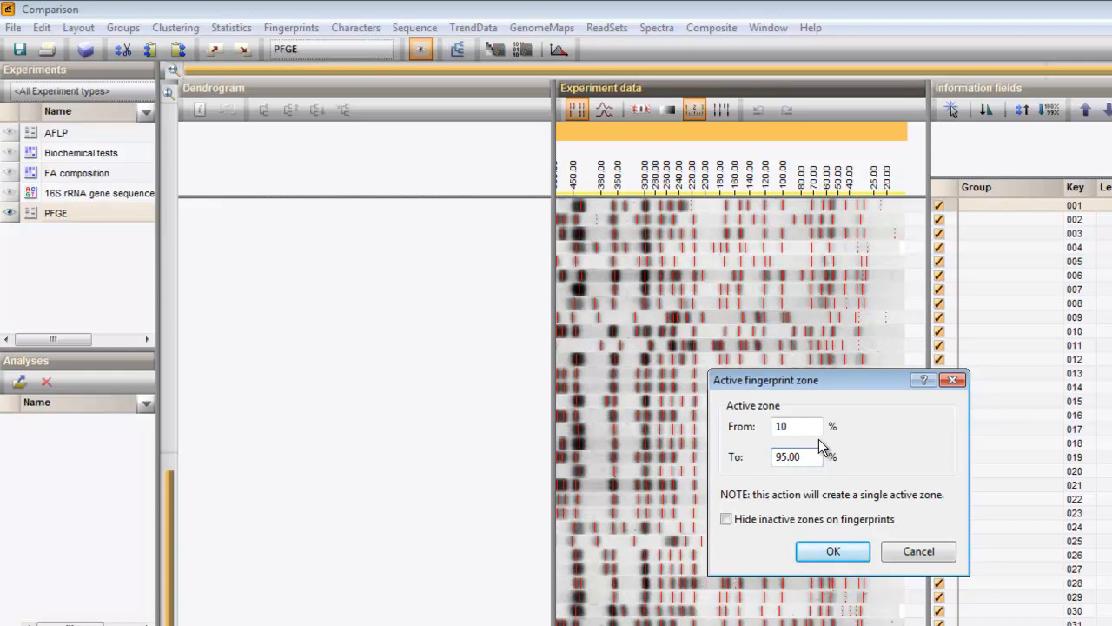
click(726, 519)
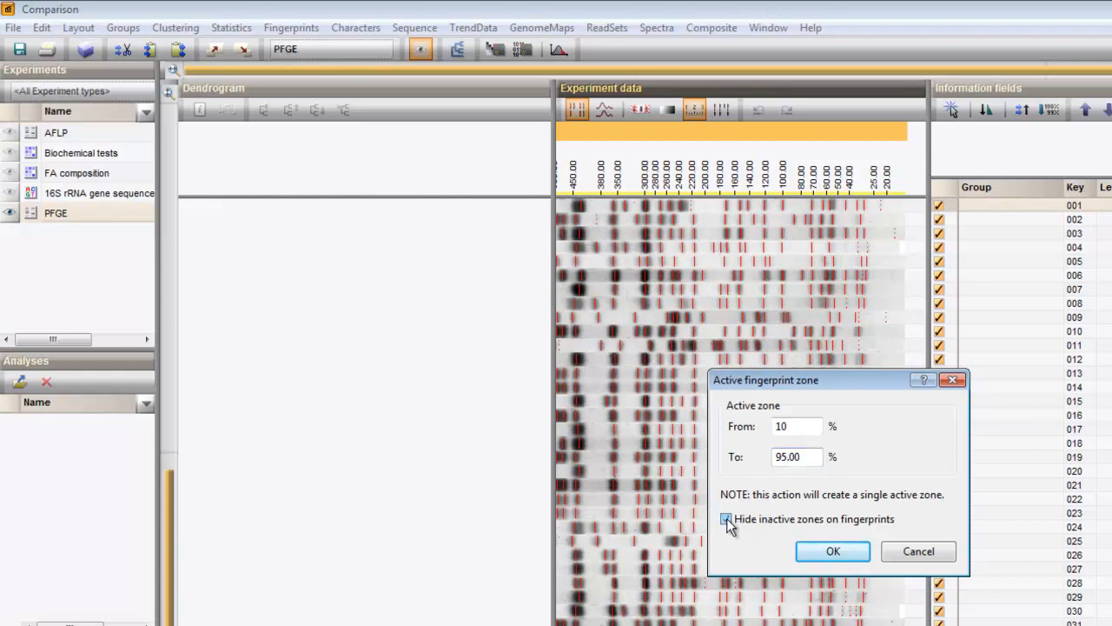
click(727, 519)
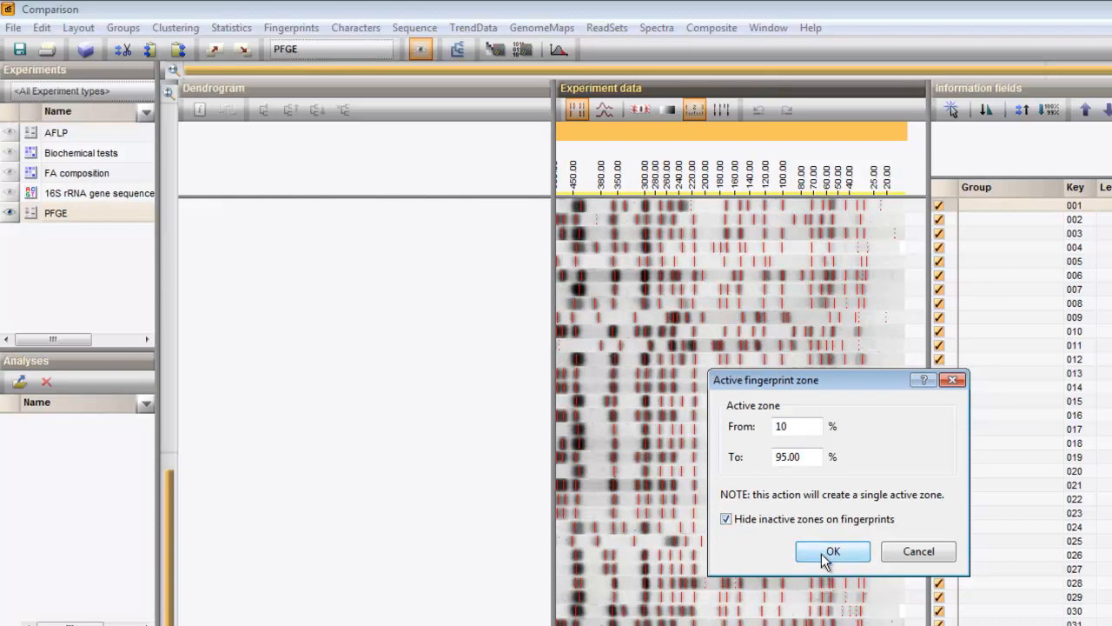
click(831, 551)
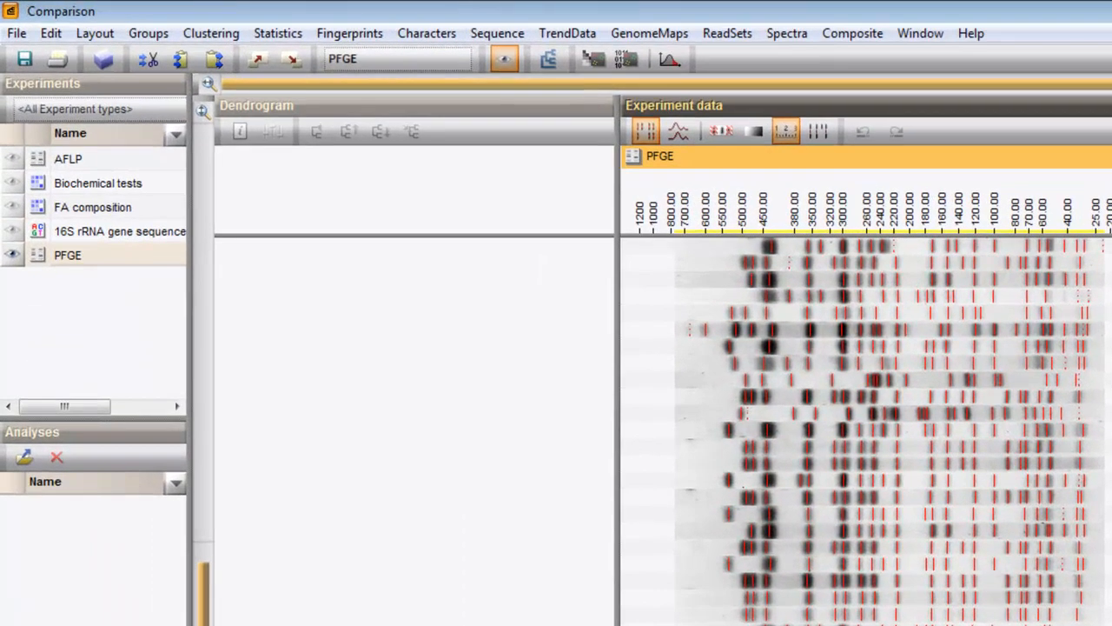
Select the PFGE experiment in the Experiments panel
click(548, 58)
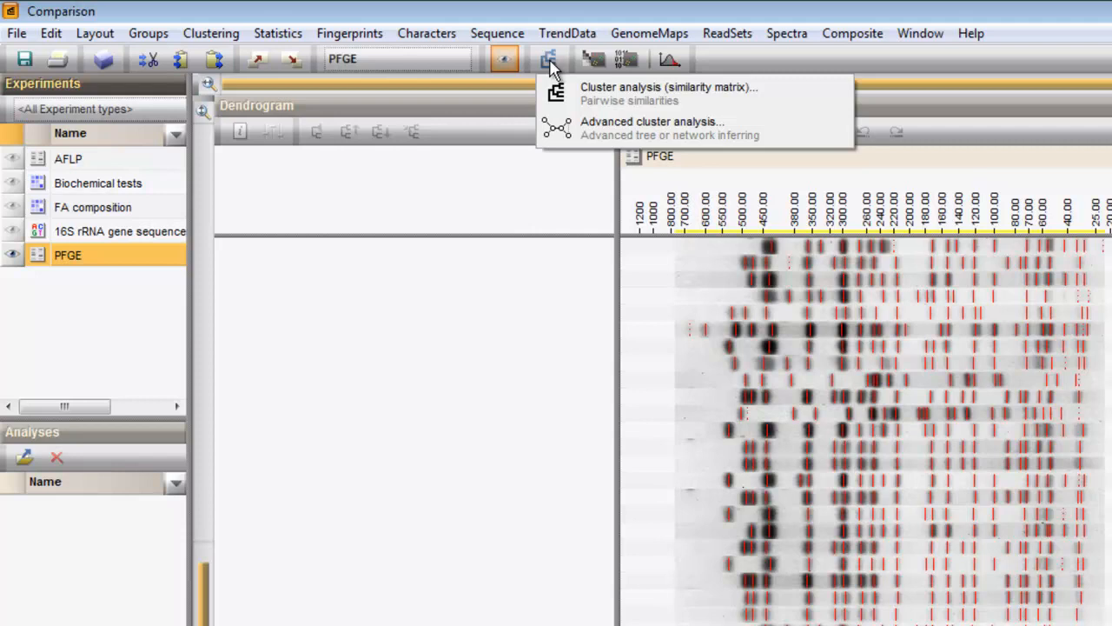
mouse_move(580, 93)
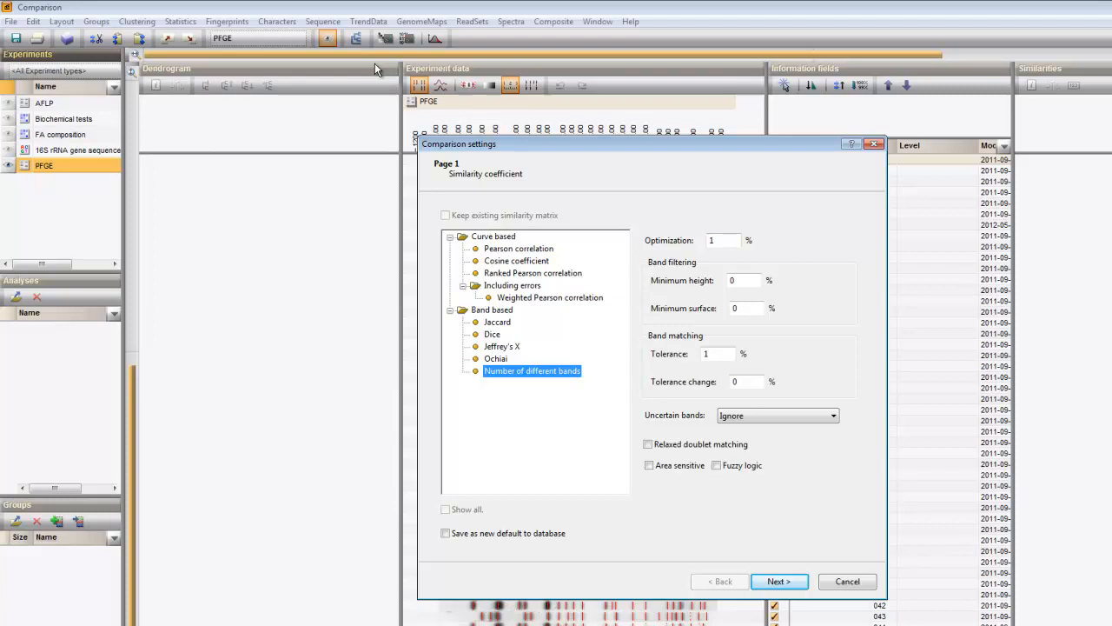
mouse_move(524, 209)
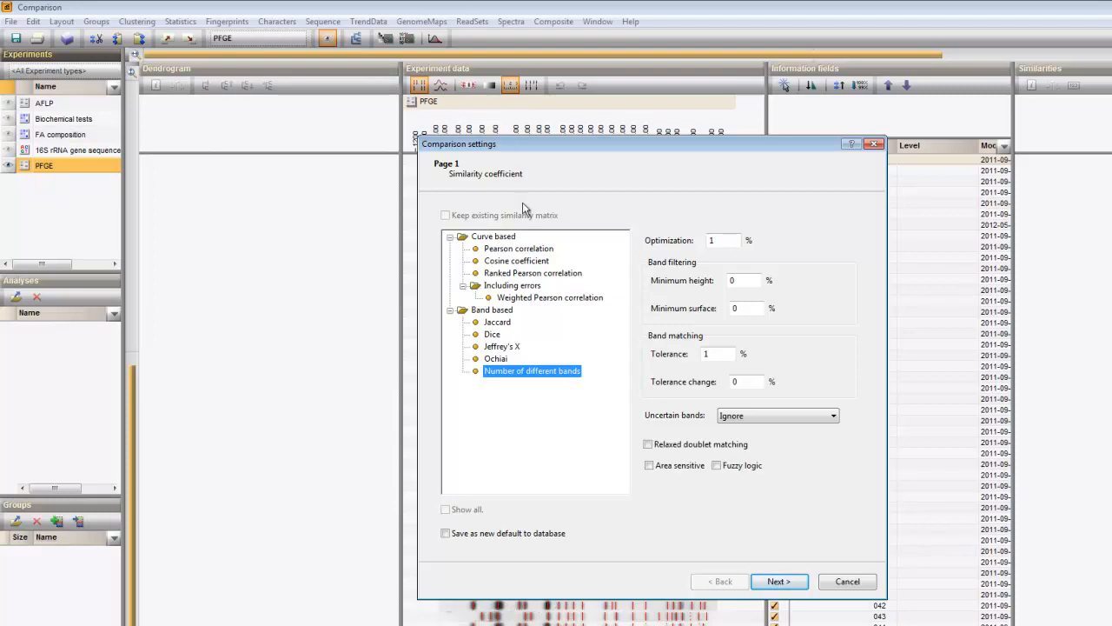
click(518, 248)
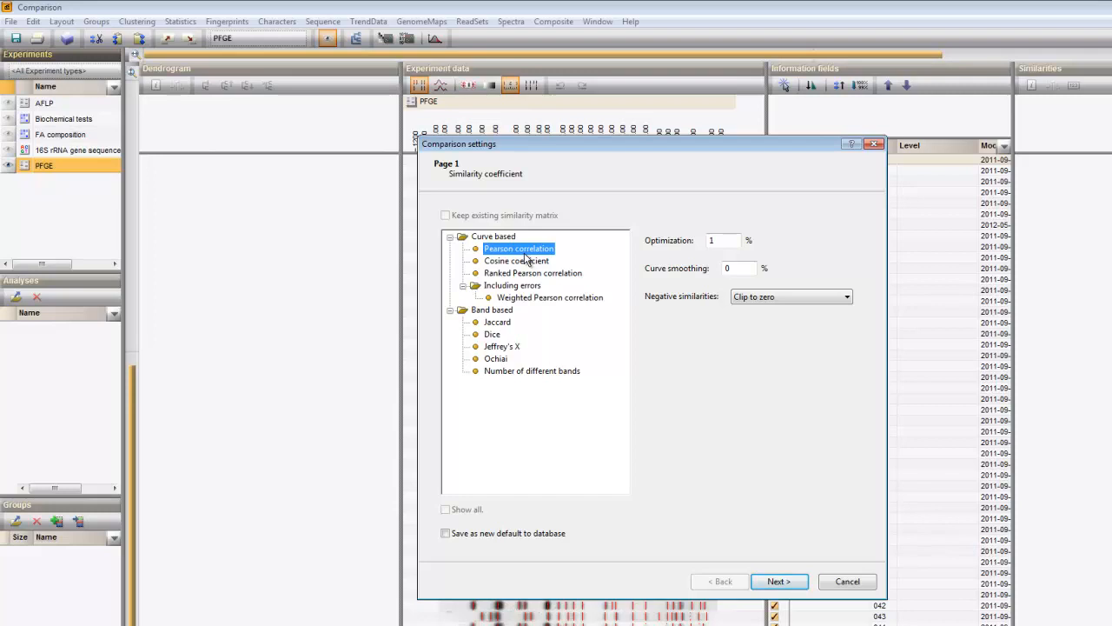
mouse_move(500, 321)
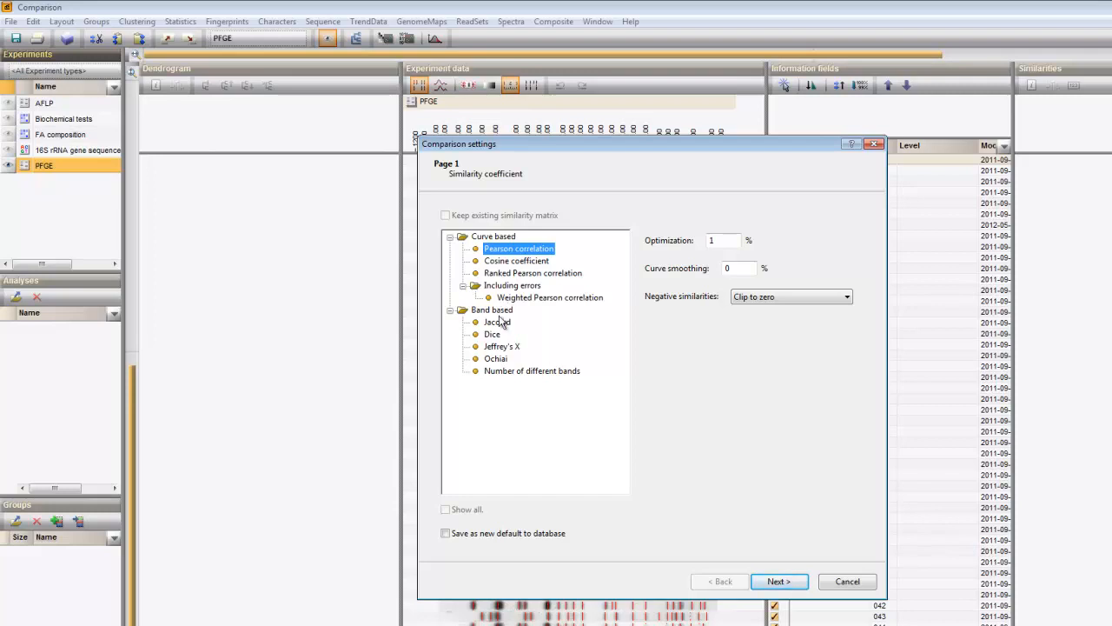
click(492, 334)
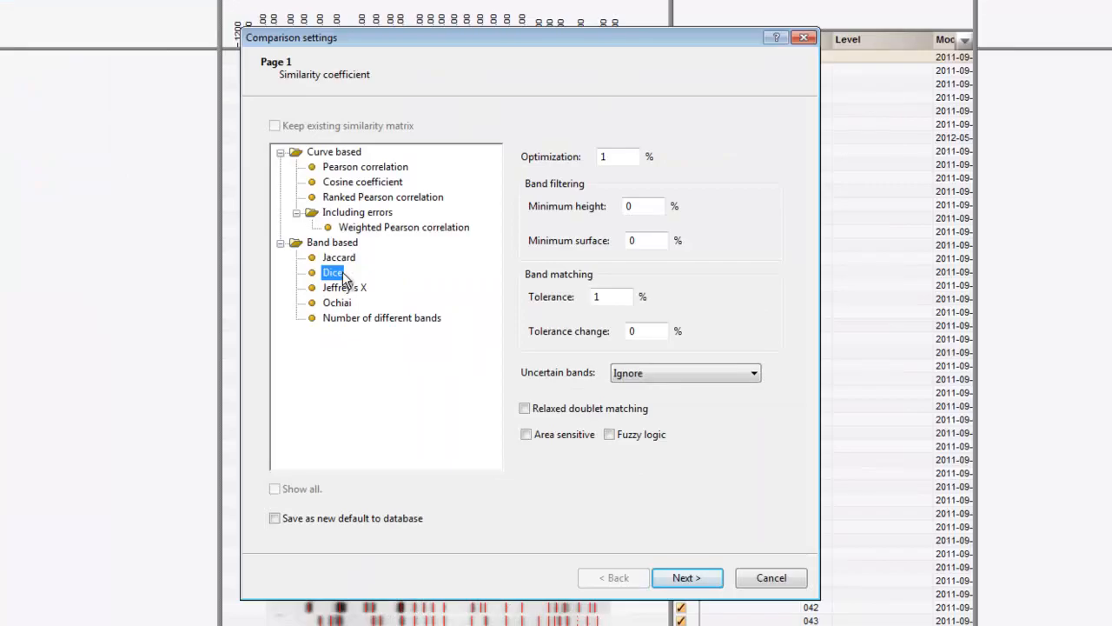
click(382, 317)
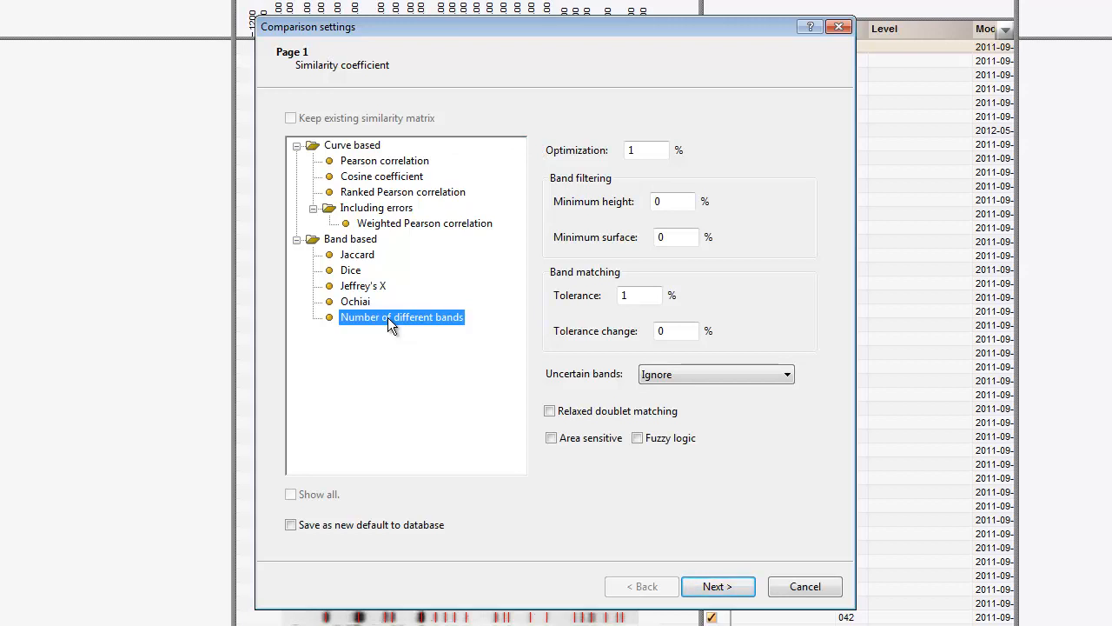
click(718, 586)
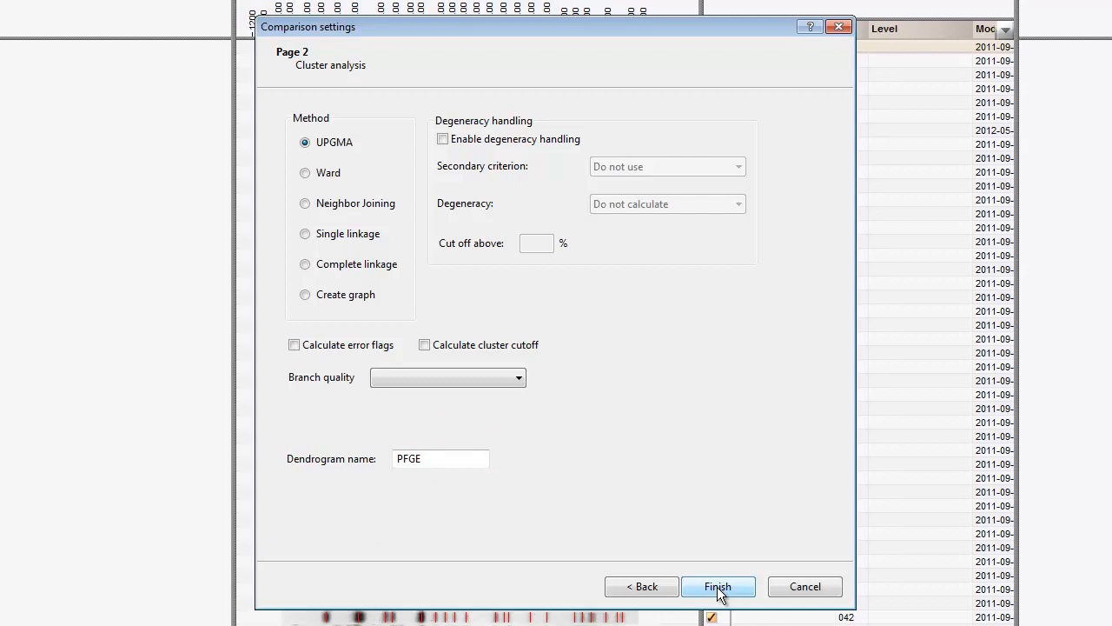
Finish the UPGMA clustering with the dendrogram named PFGE
click(718, 586)
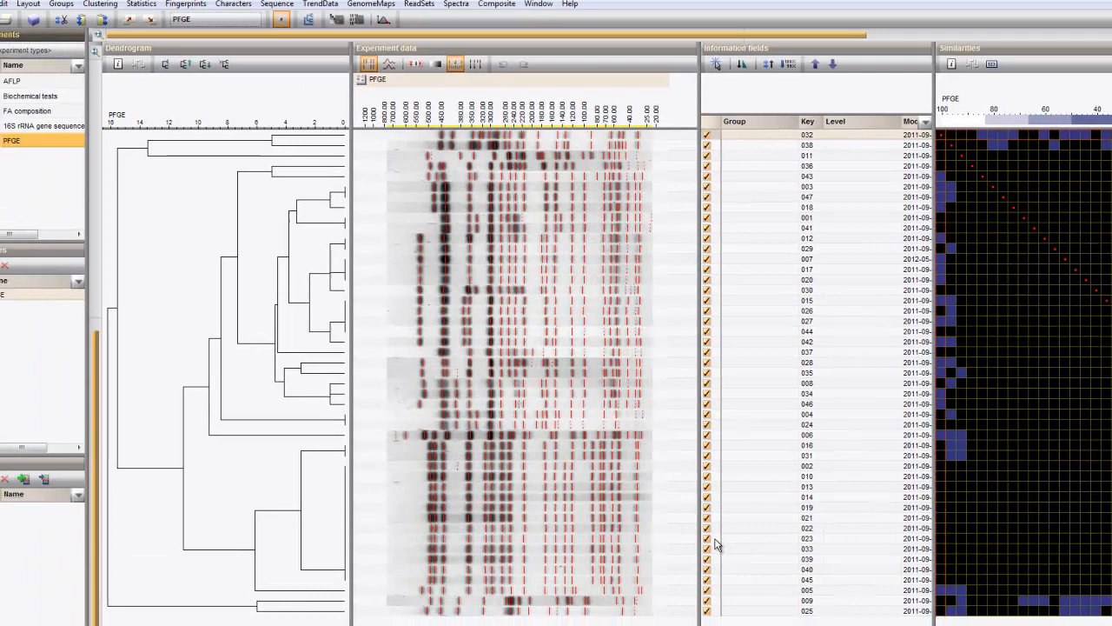